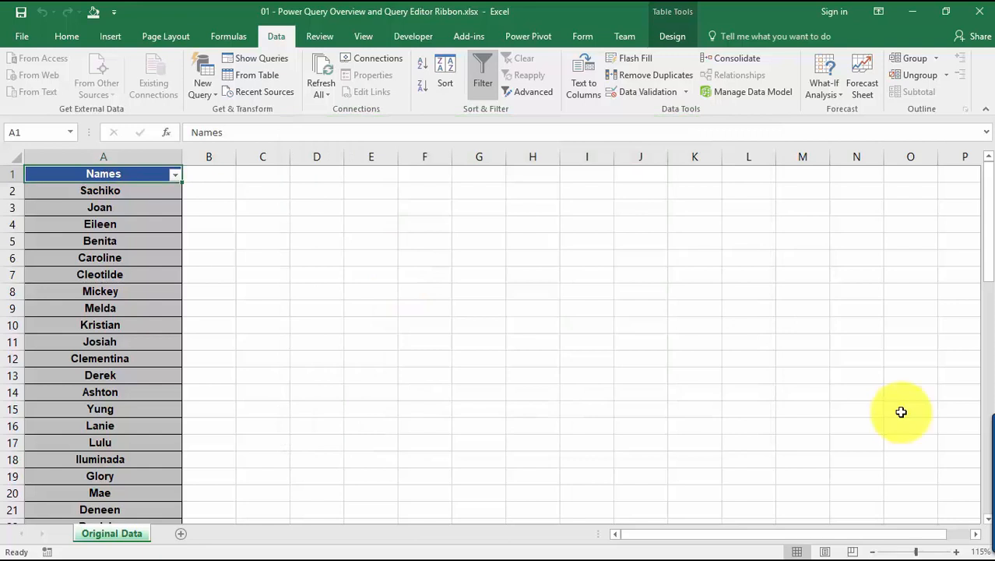
pyautogui.moveTo(494, 357)
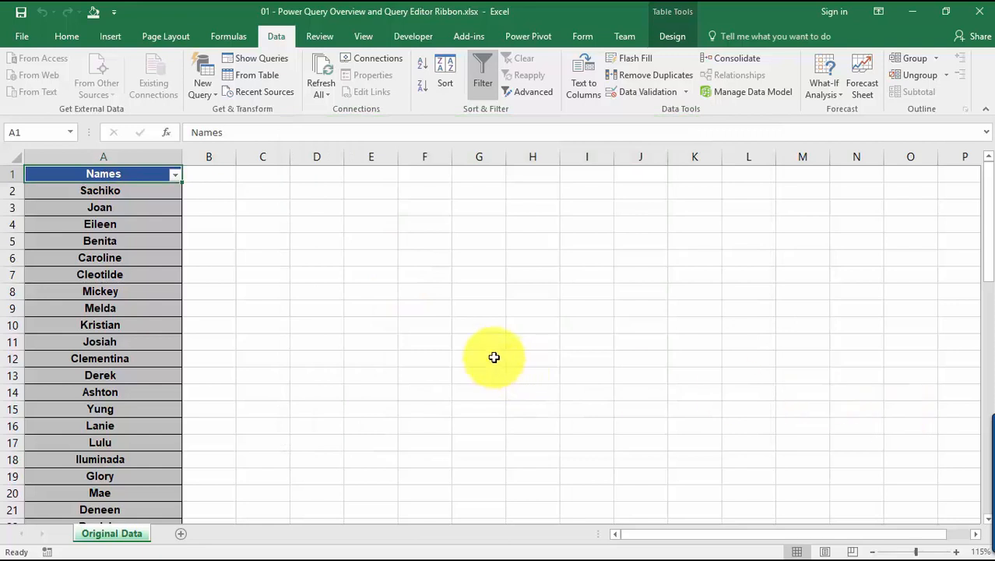
pyautogui.moveTo(250, 231)
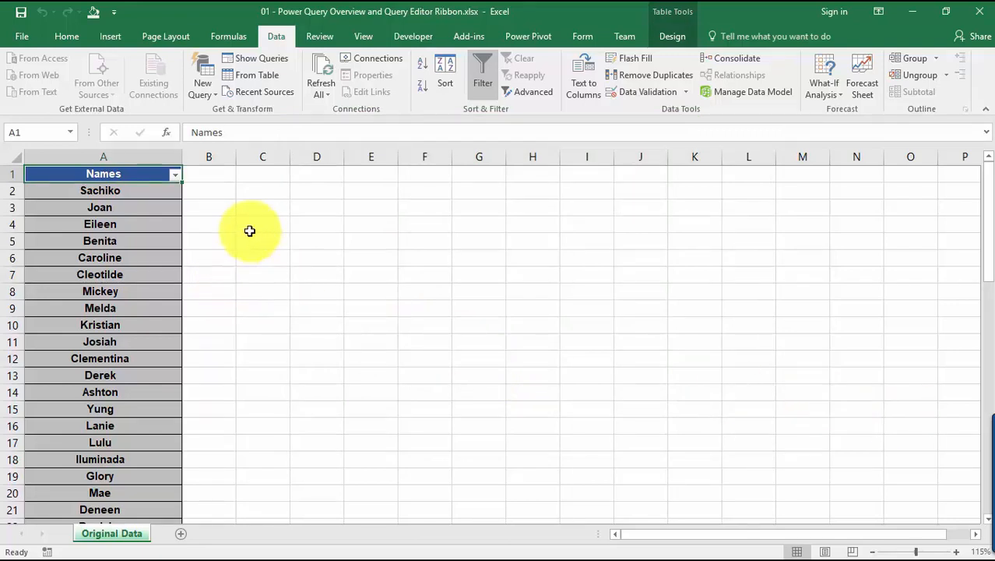
pyautogui.moveTo(154, 209)
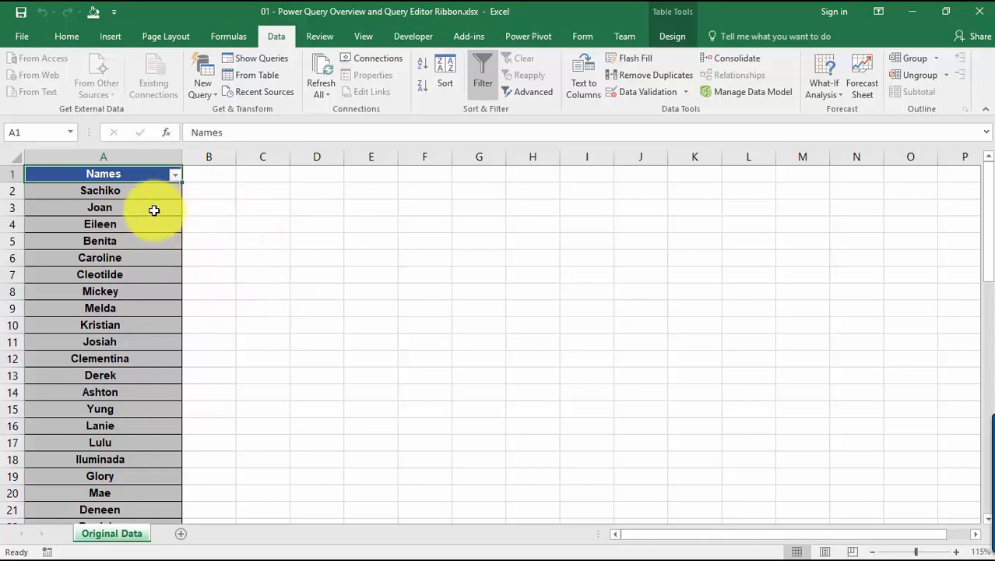
pyautogui.moveTo(211, 216)
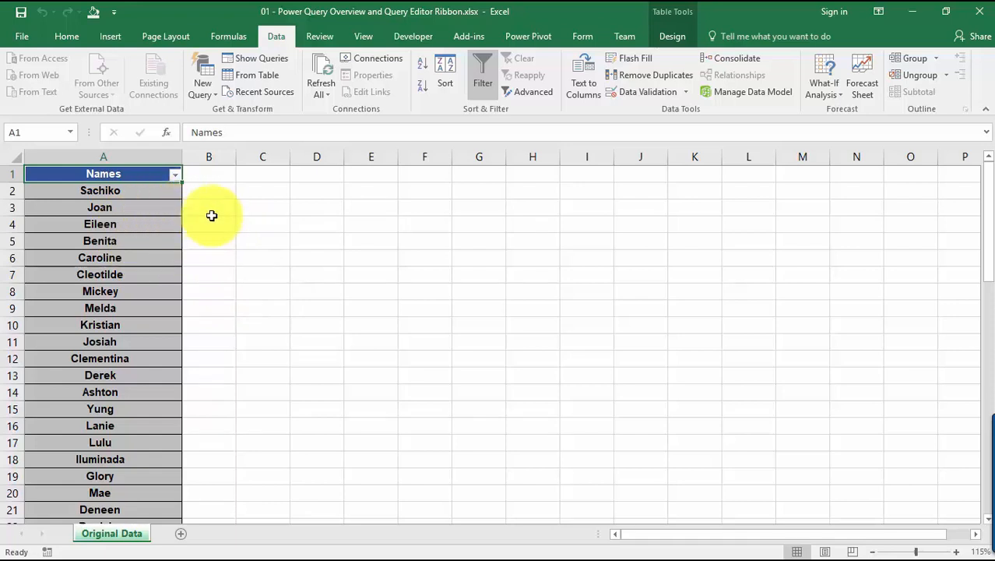
# Step: Inspect the Sachiko, Joan and Eileen name cells, then move the Table13 query editor aside
pyautogui.click(100, 190)
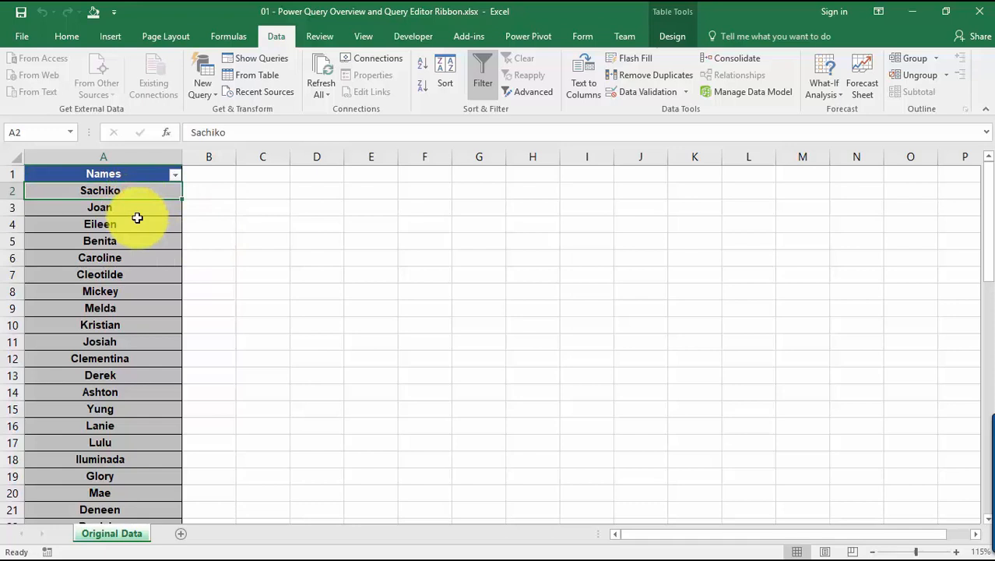
pyautogui.click(98, 207)
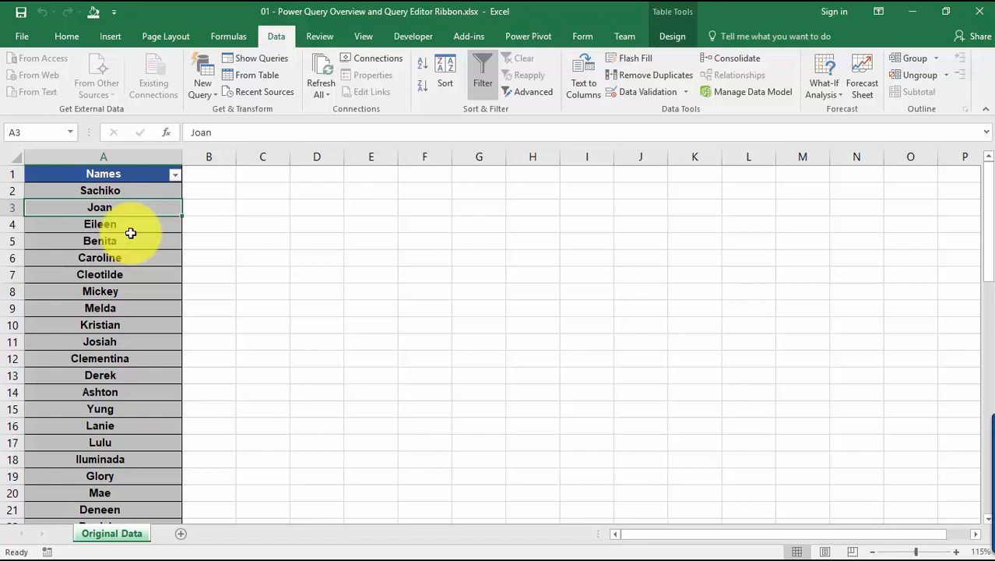
pyautogui.click(99, 223)
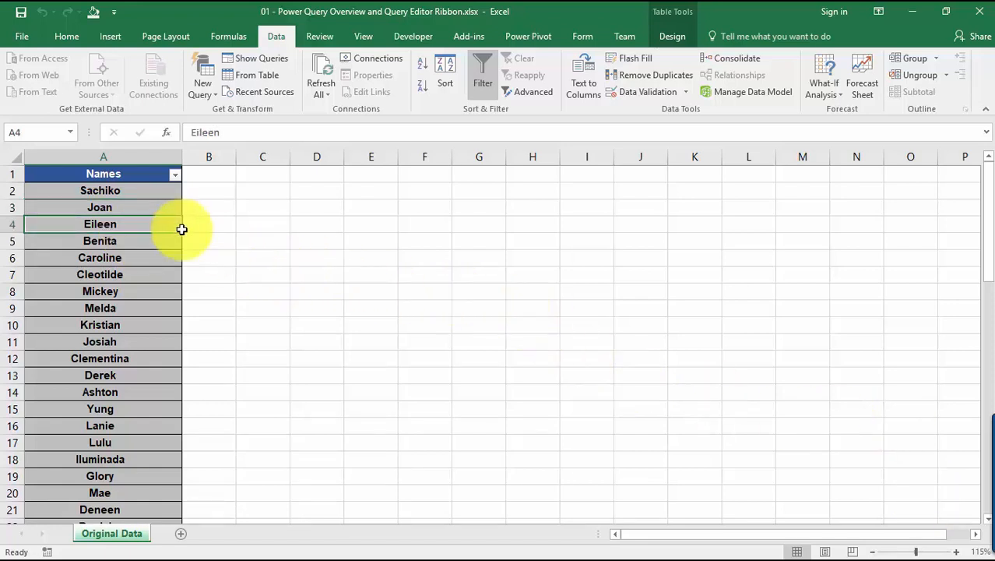
pyautogui.moveTo(155, 205)
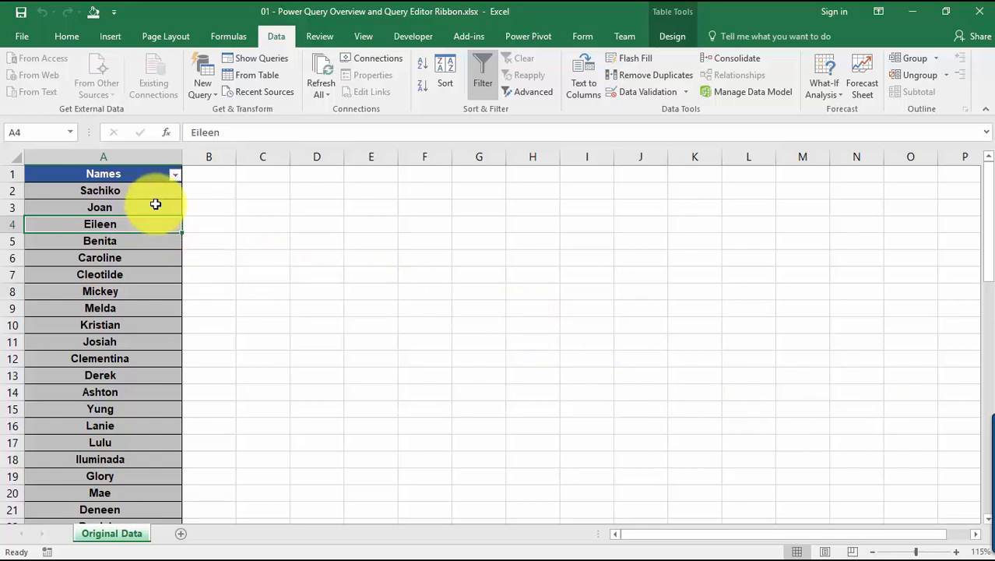
pyautogui.moveTo(199, 234)
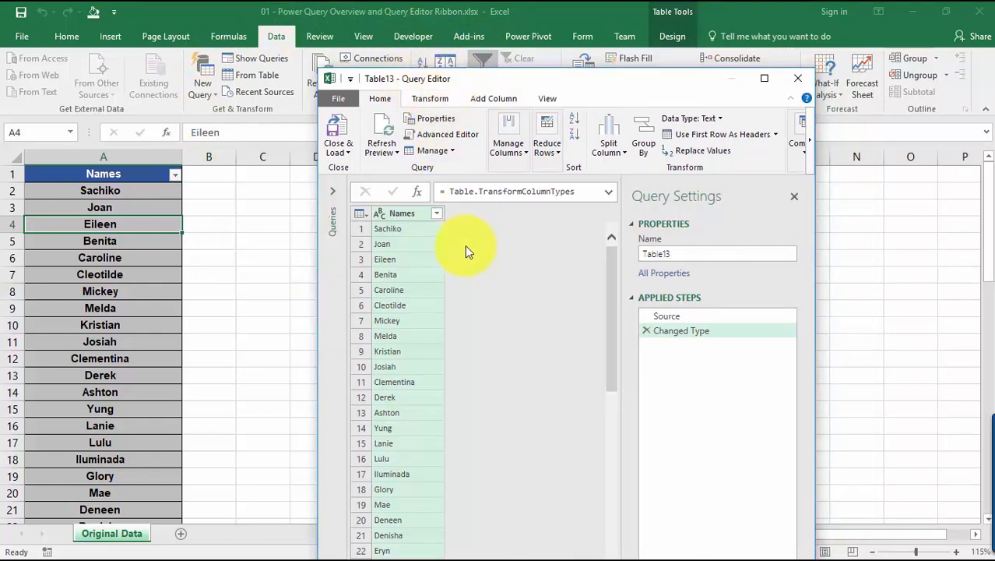
pyautogui.moveTo(473, 236)
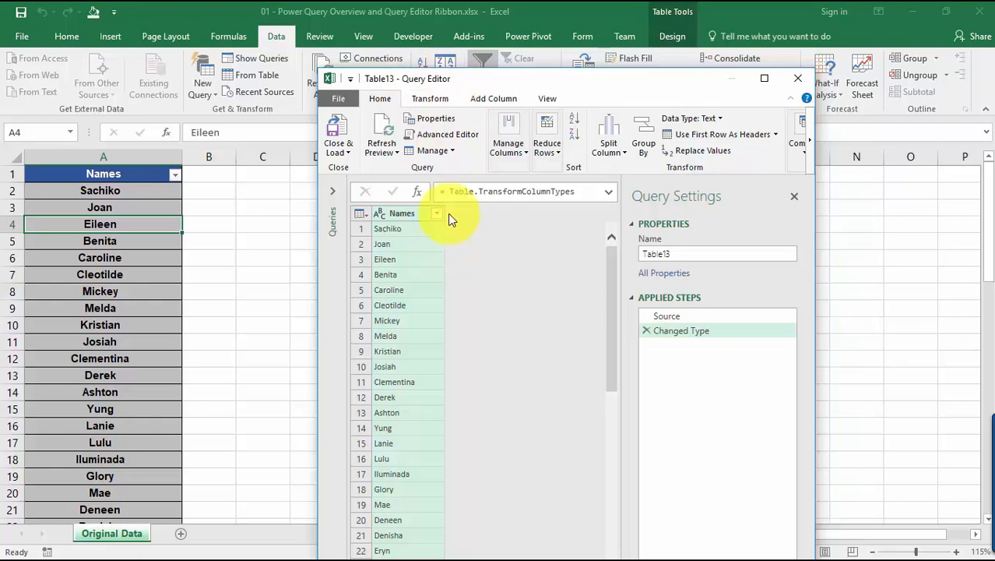
pyautogui.moveTo(452, 78); pyautogui.dragTo(596, 47)
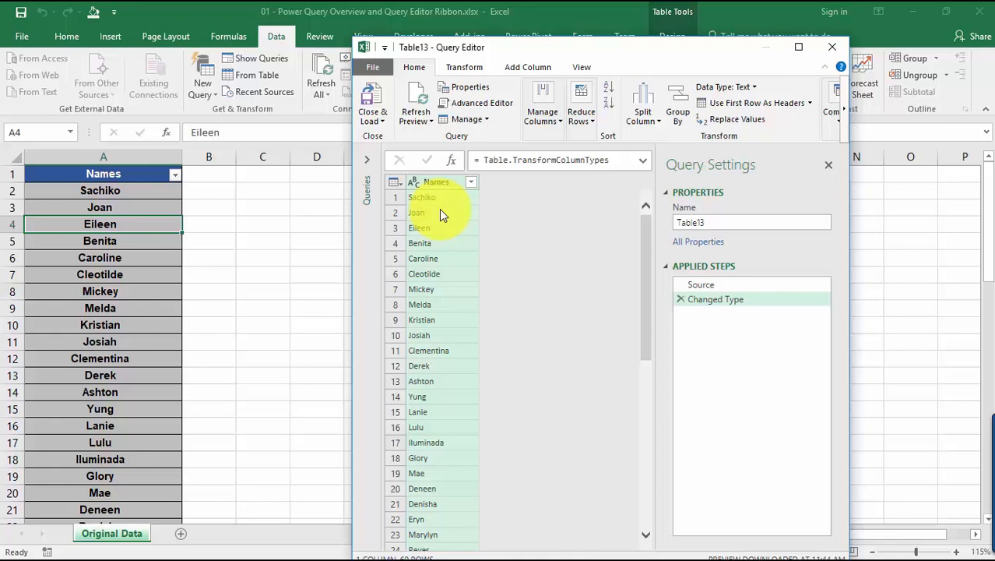
pyautogui.moveTo(530, 232)
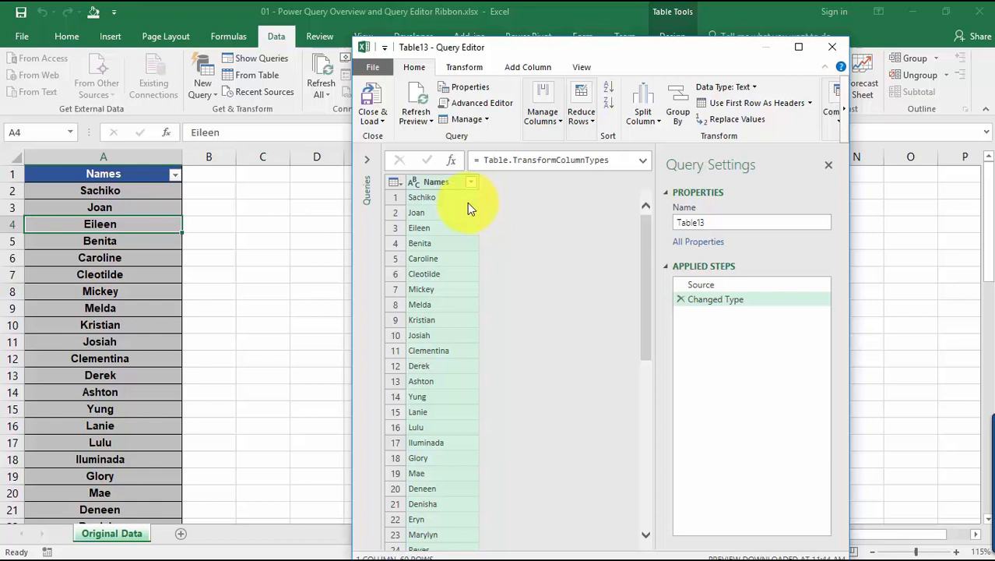
pyautogui.moveTo(498, 213)
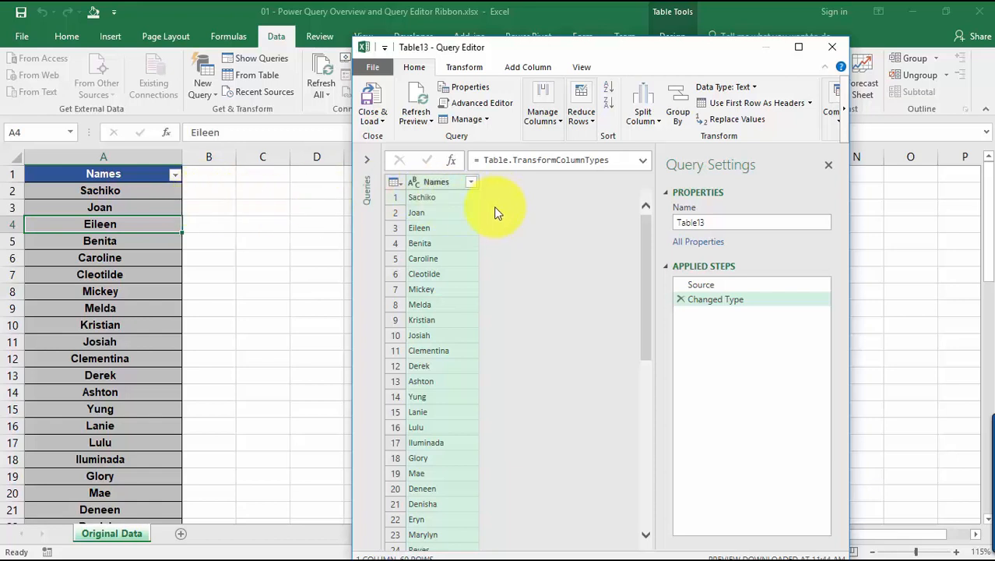
pyautogui.moveTo(209, 201)
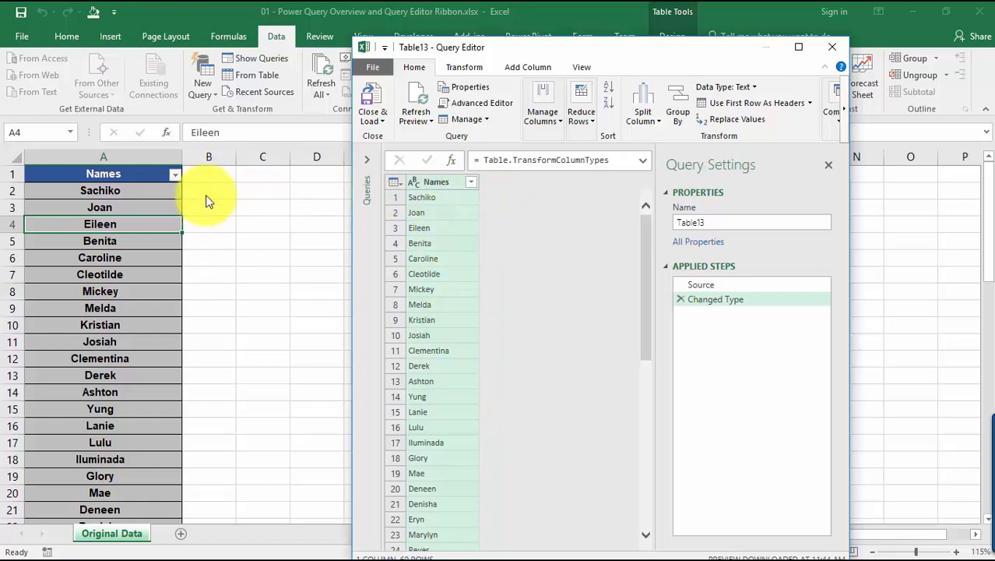
pyautogui.moveTo(673, 65)
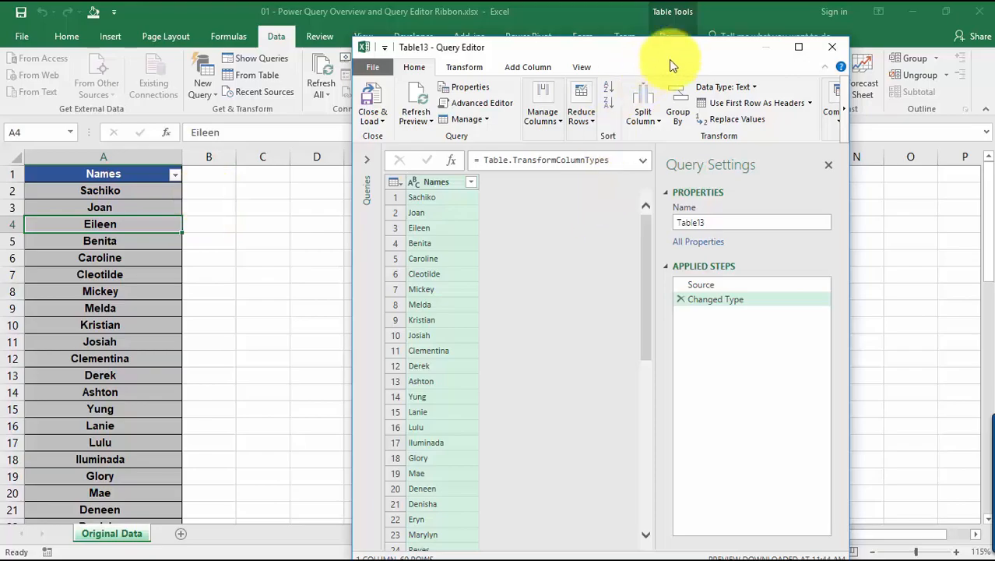
# Step: Maximize the Query Editor and apply Transform > Trim to the Names column
pyautogui.click(798, 47)
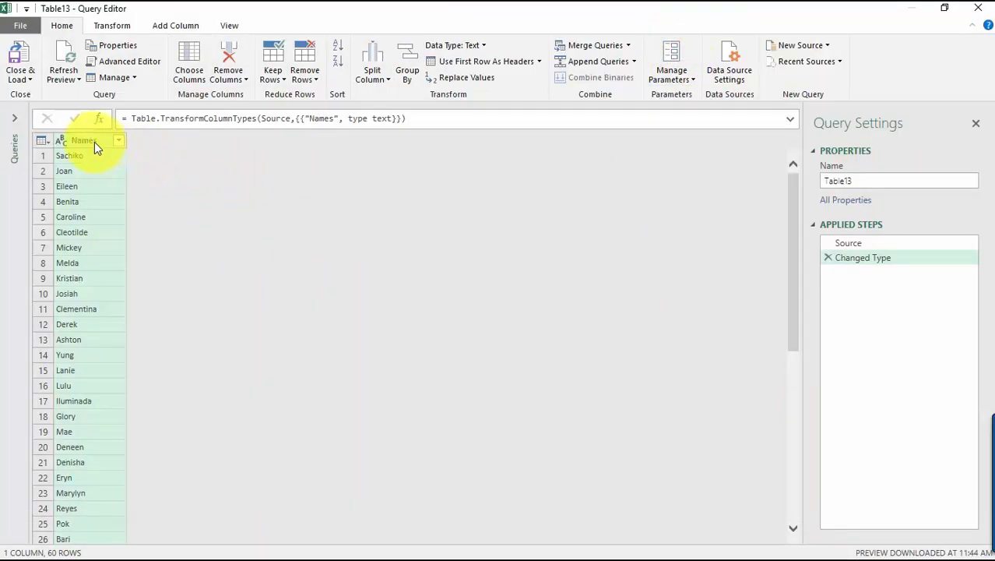
pyautogui.rightClick(82, 140)
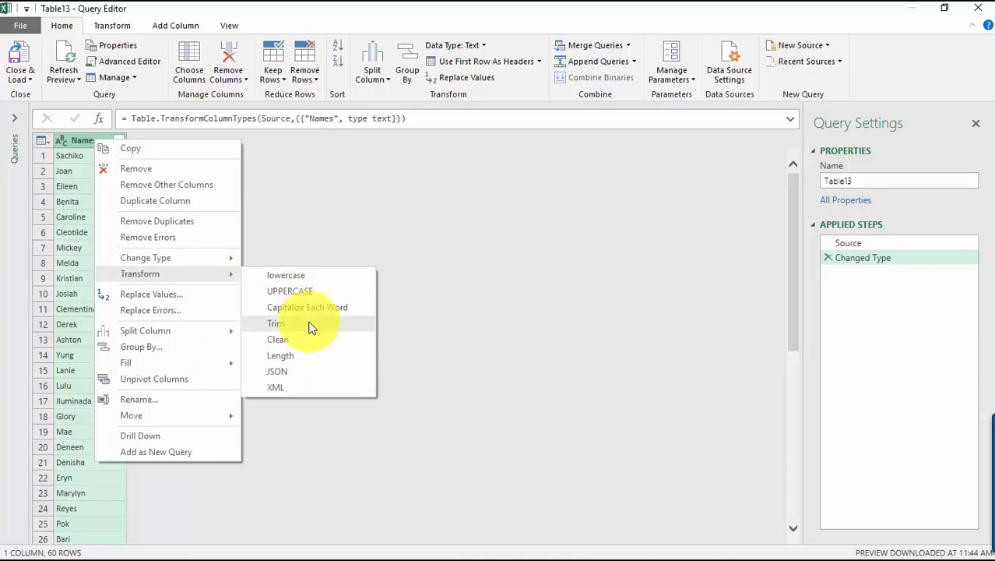
pyautogui.click(275, 323)
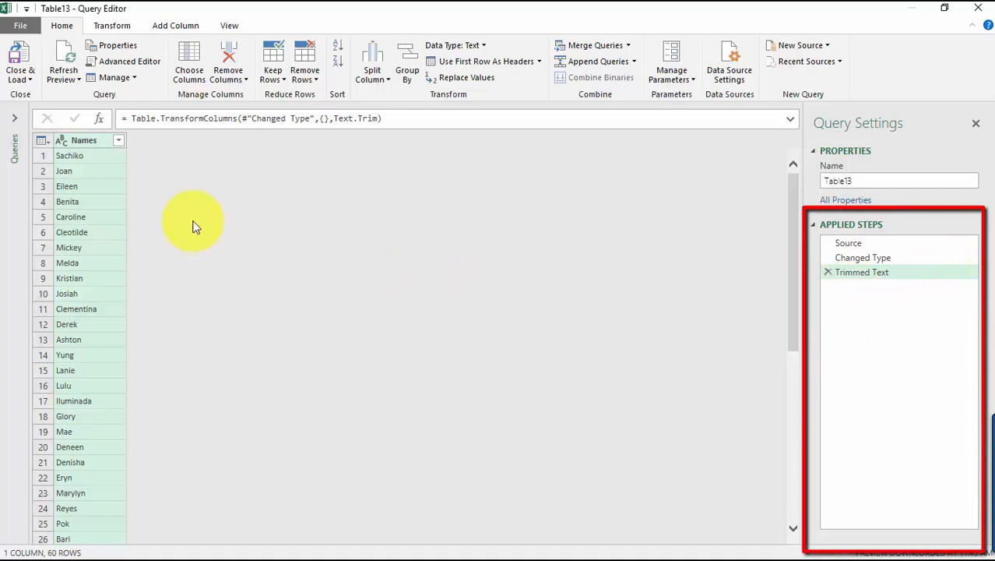
pyautogui.moveTo(742, 283)
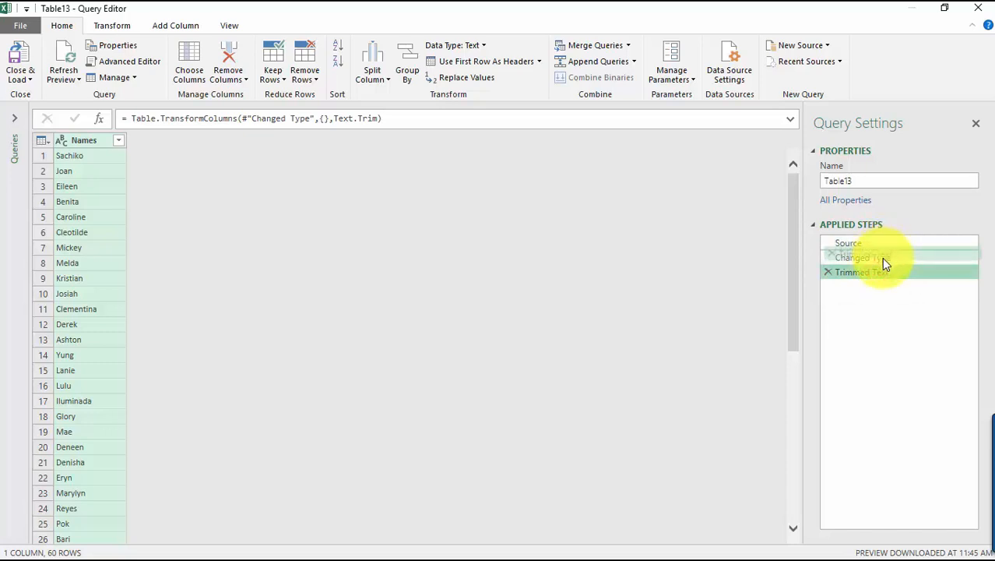
pyautogui.click(861, 272)
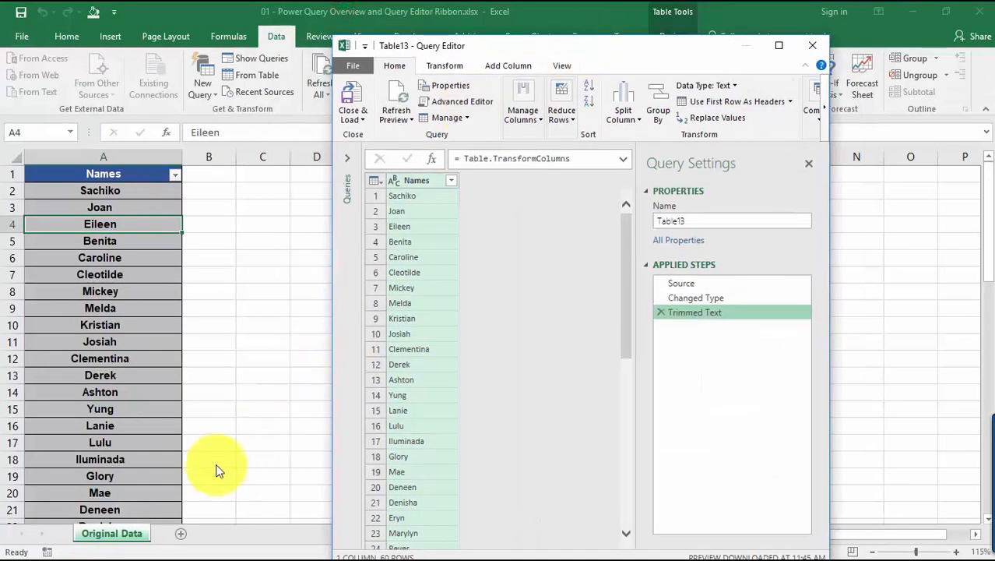
pyautogui.moveTo(267, 468)
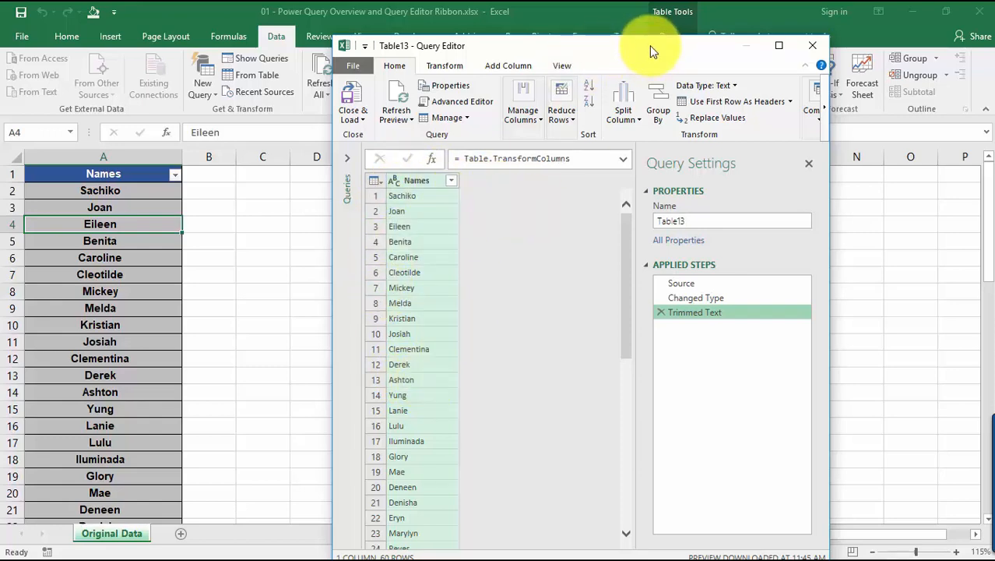
pyautogui.click(778, 45)
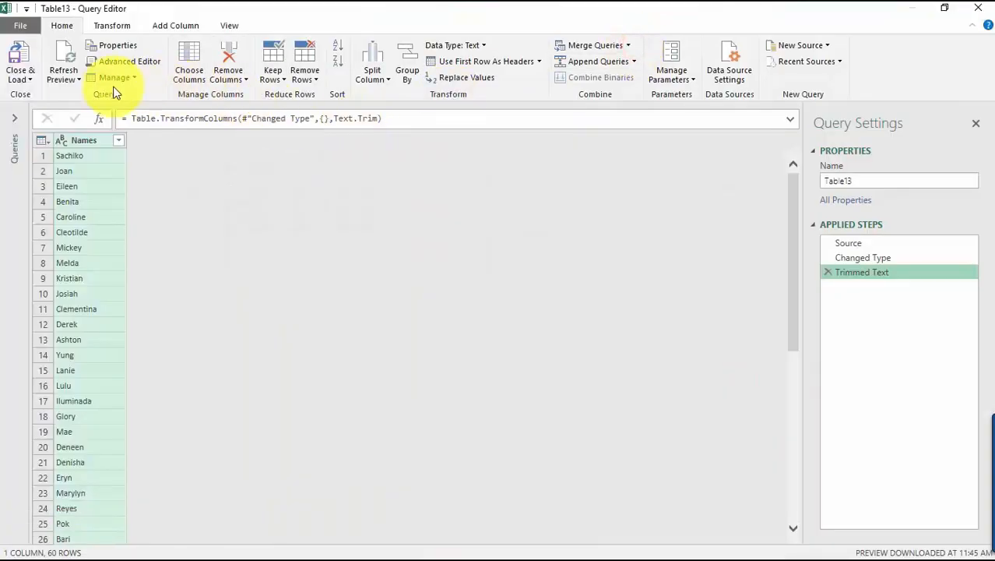
pyautogui.moveTo(405, 74)
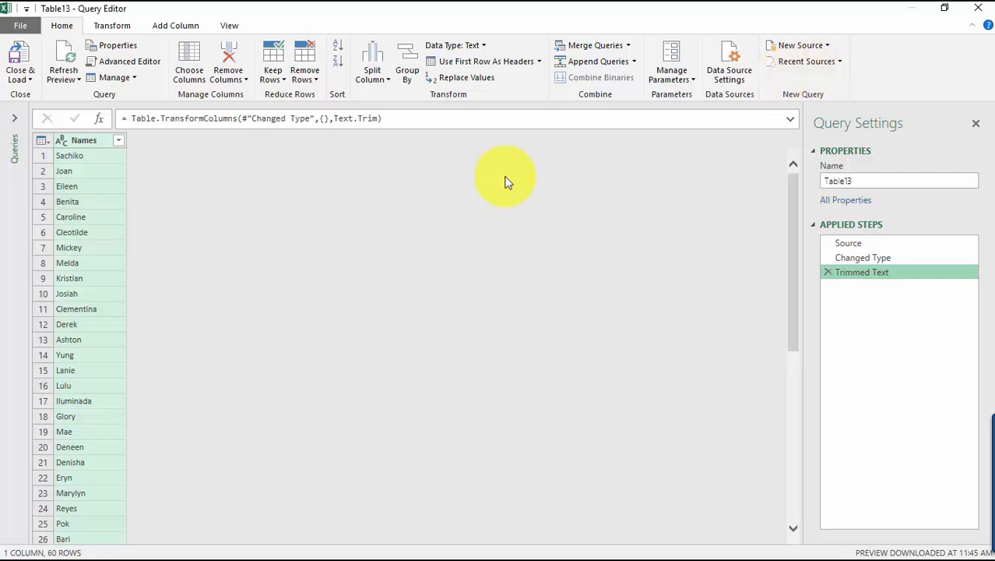
pyautogui.moveTo(152, 183)
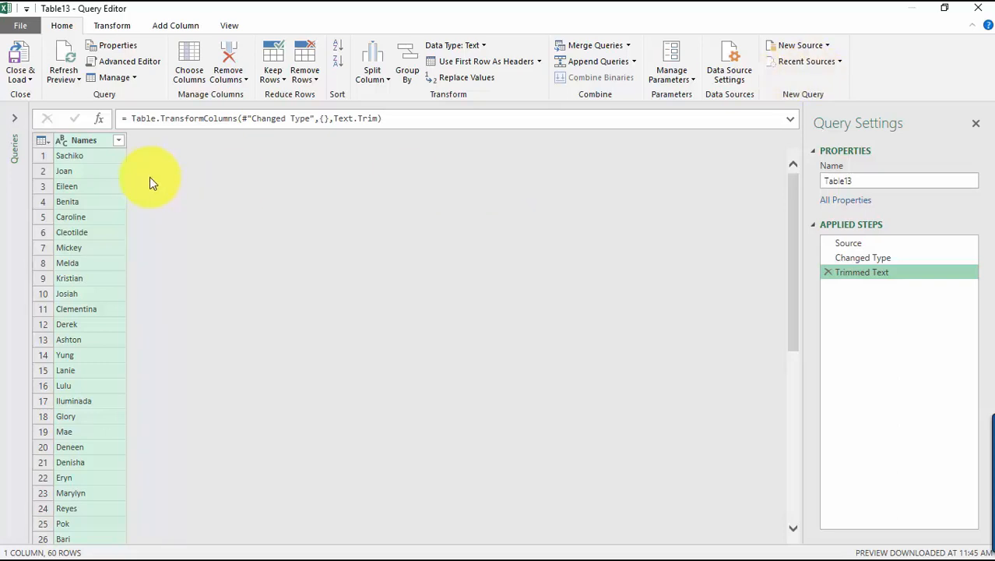